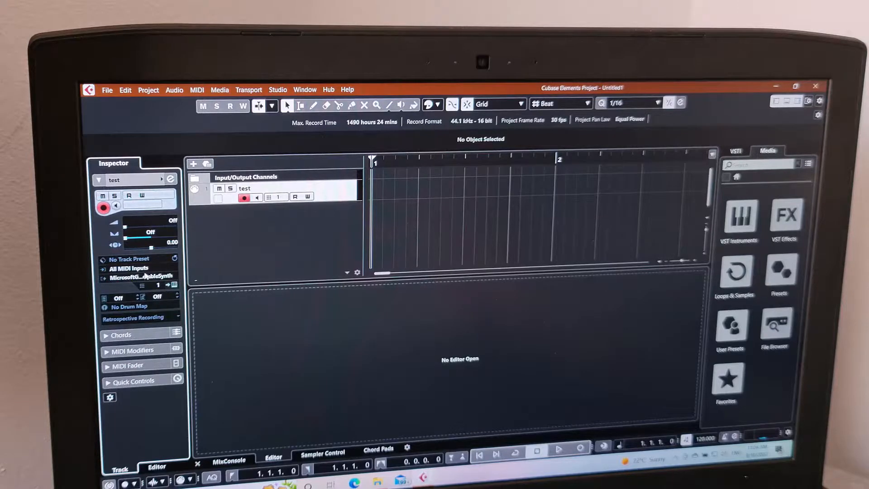
- Take the test track's MIDI input from USB MIDI Interface
left_click(128, 268)
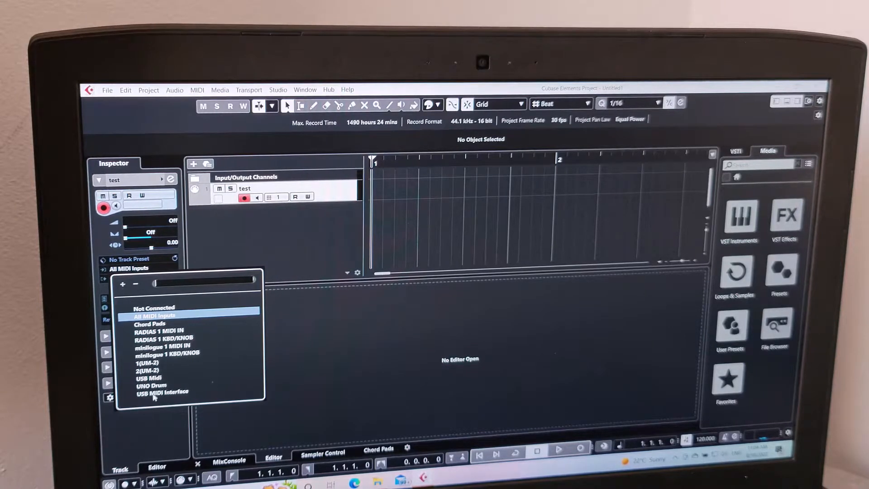
left_click(161, 392)
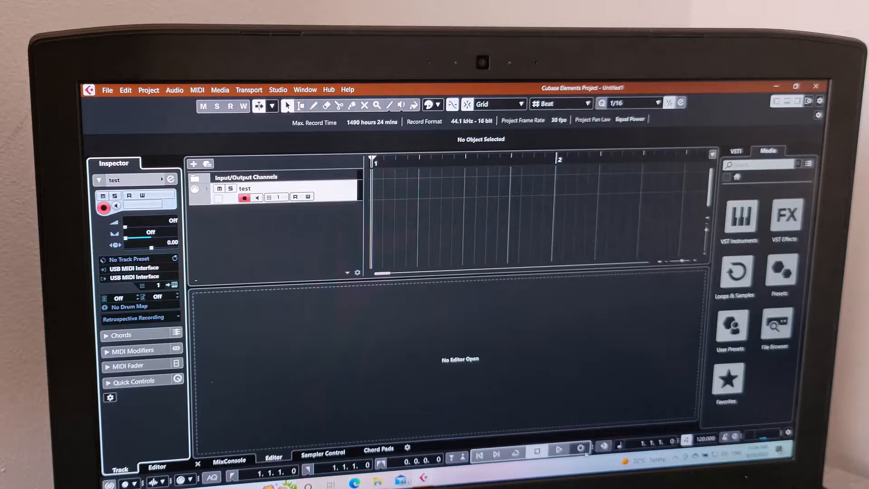
- Record incoming synth notes onto the test track from bar 1, then stop
left_click(580, 448)
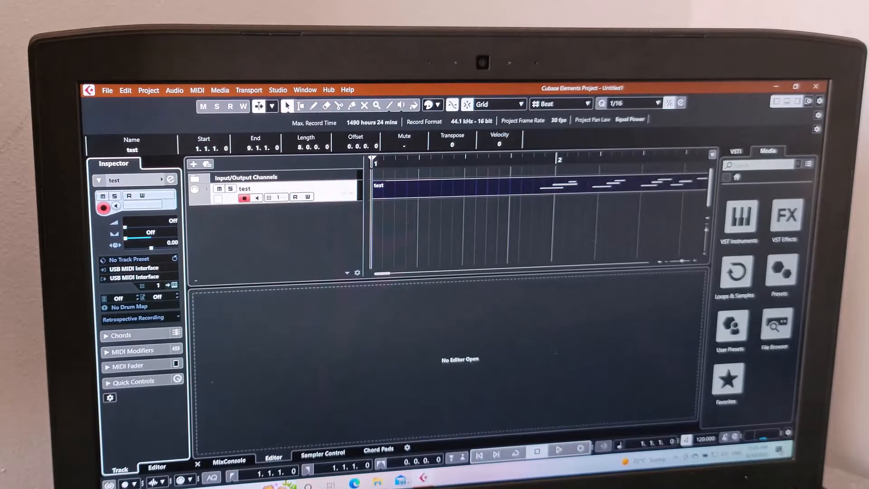
mouse_move(396, 337)
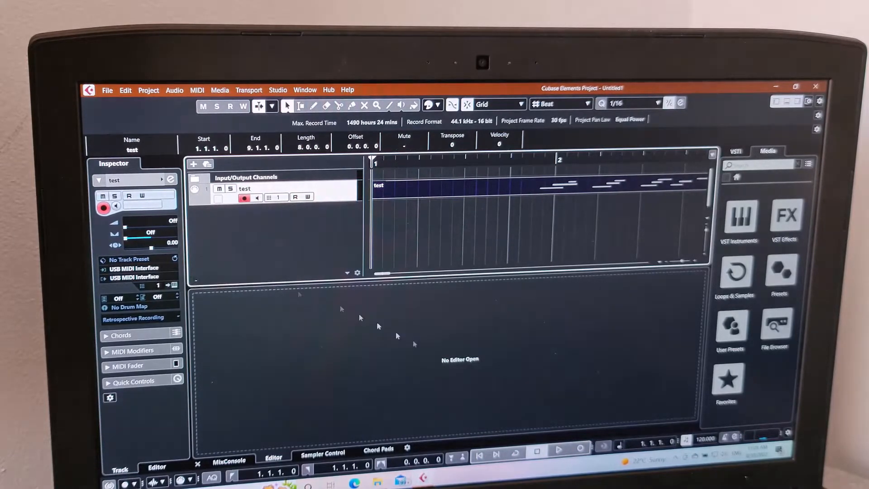
left_click(556, 449)
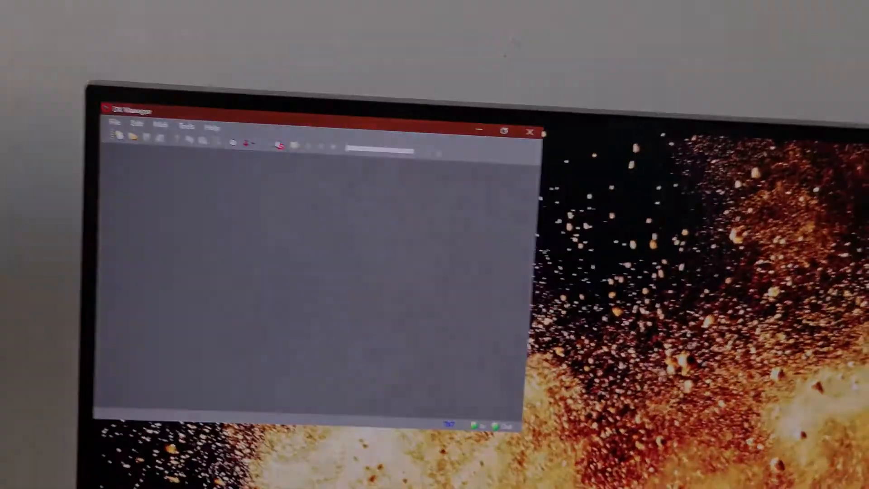
- Set DX Manager's MIDI input and output devices to USB MIDI Interface and confirm
left_click(131, 81)
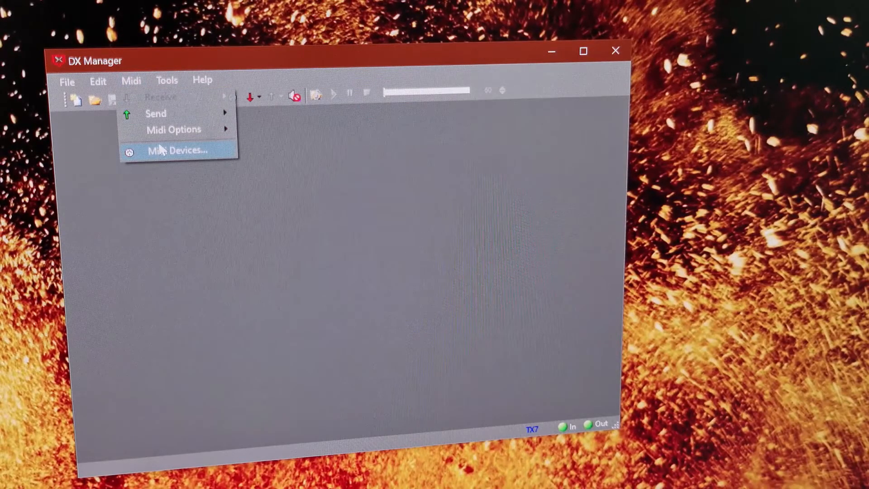
left_click(176, 150)
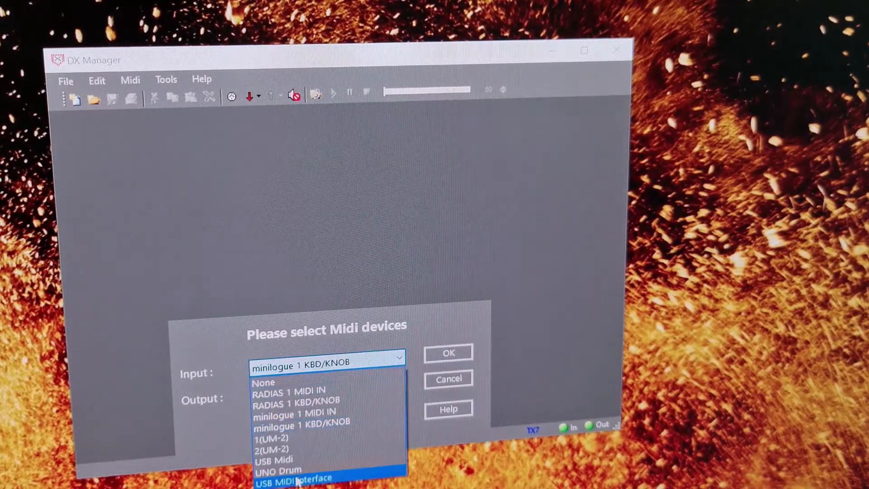
left_click(295, 477)
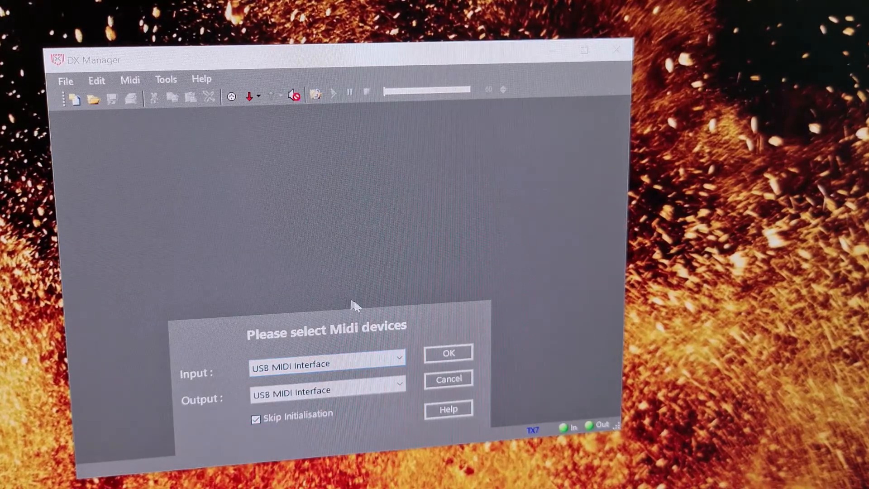
left_click(448, 353)
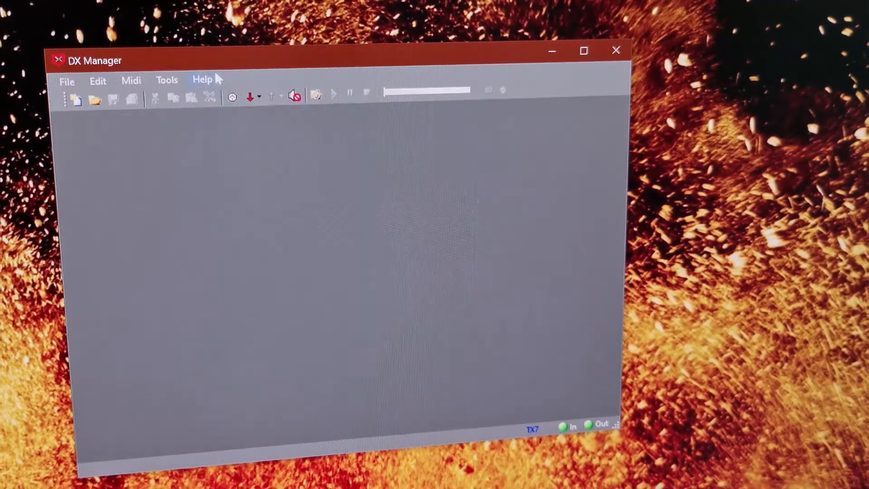
- Pull the TX7's current 32-voice bank (BRASS 1 first) into DX Manager and set the window aside
left_click(131, 80)
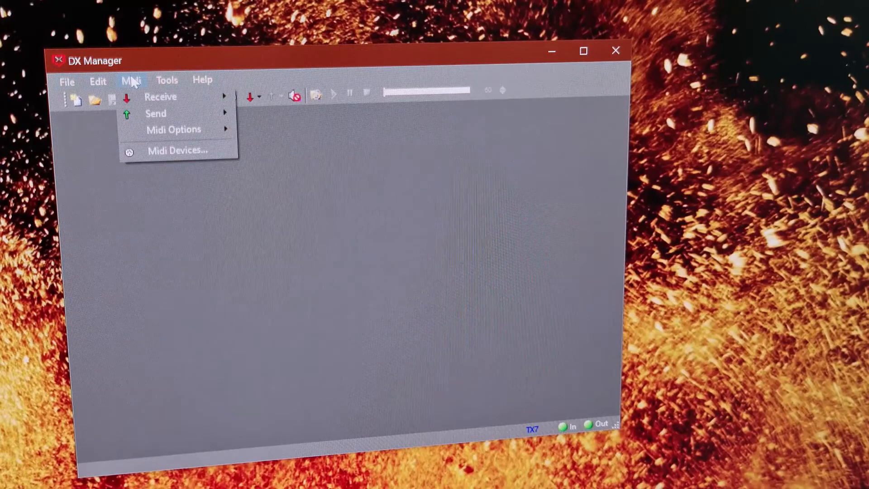
mouse_move(161, 97)
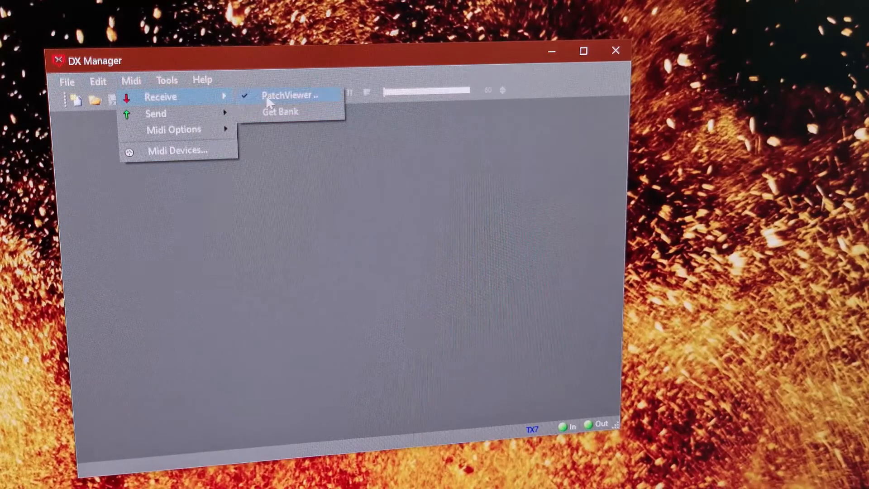
left_click(280, 112)
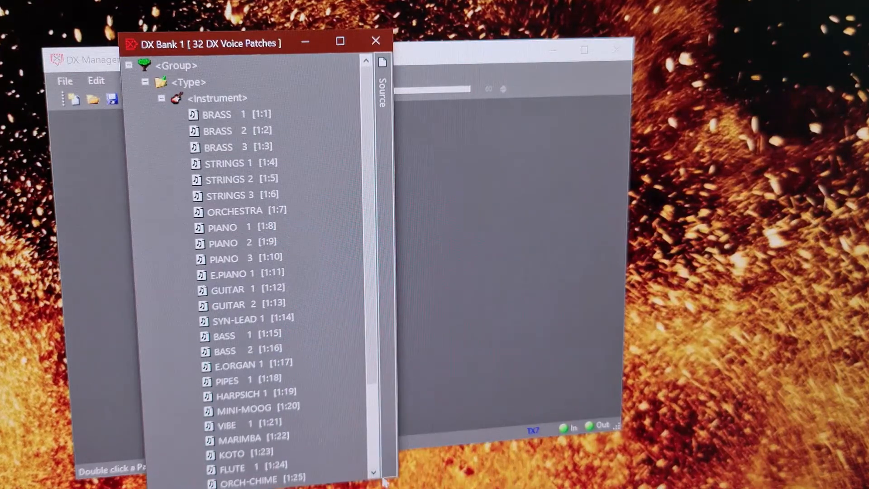
double_click(233, 114)
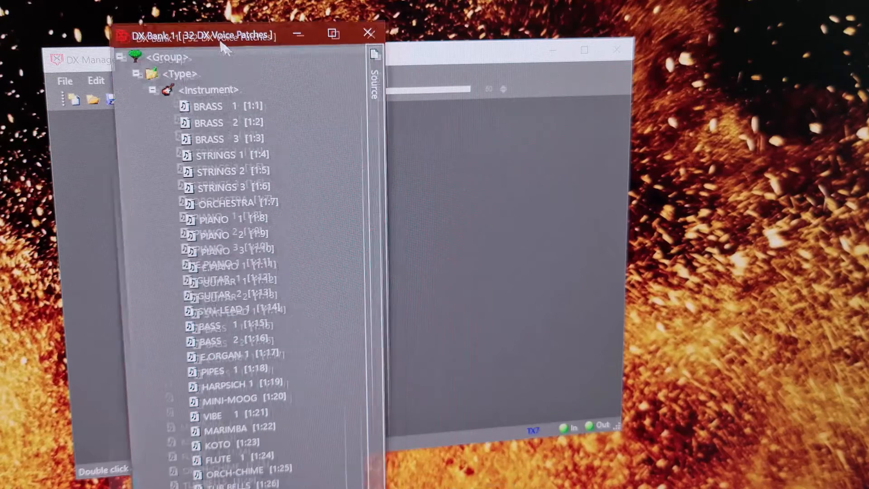
left_click(369, 33)
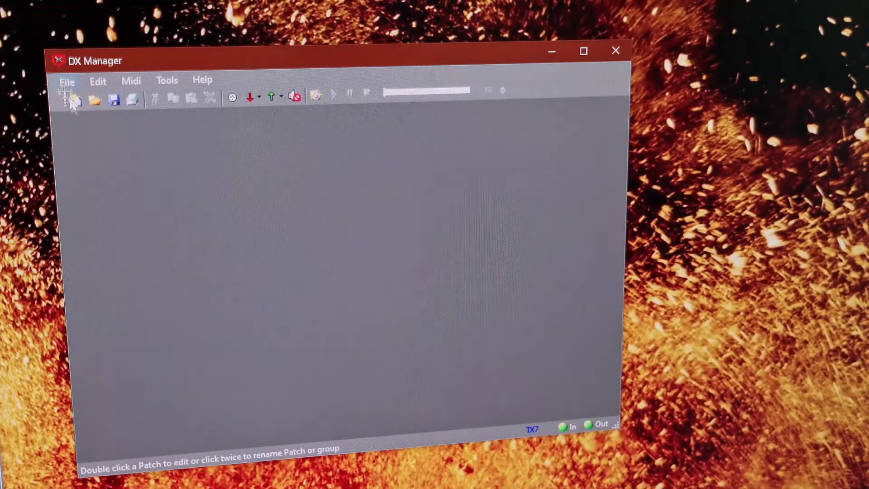
- Load BELLS.SYX and view BELL 1's envelopes and level scaling, then return to Cubase
left_click(66, 81)
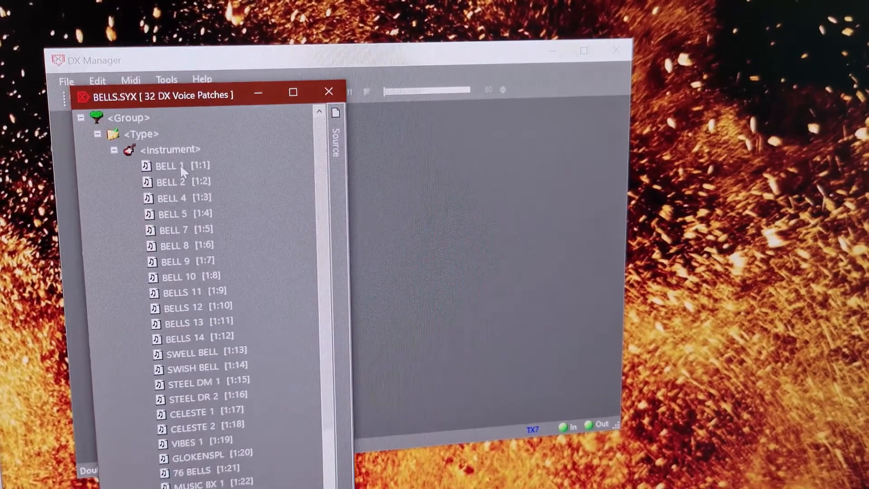
double_click(166, 166)
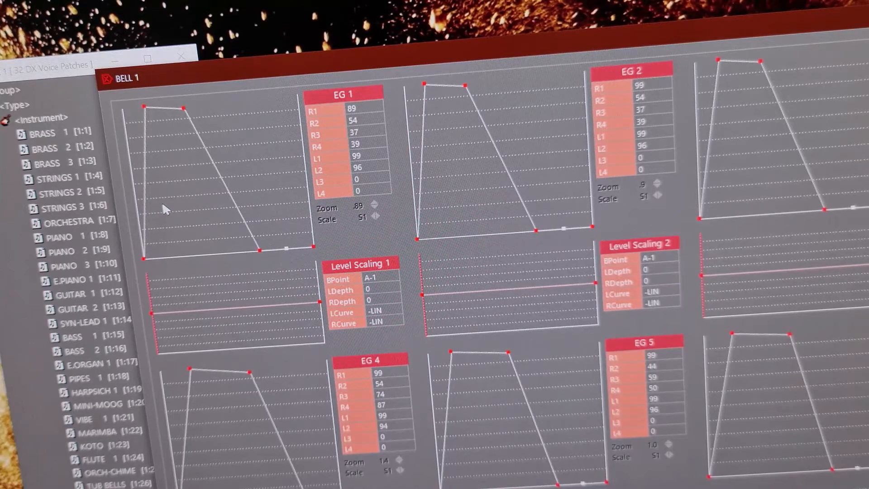
mouse_move(202, 84)
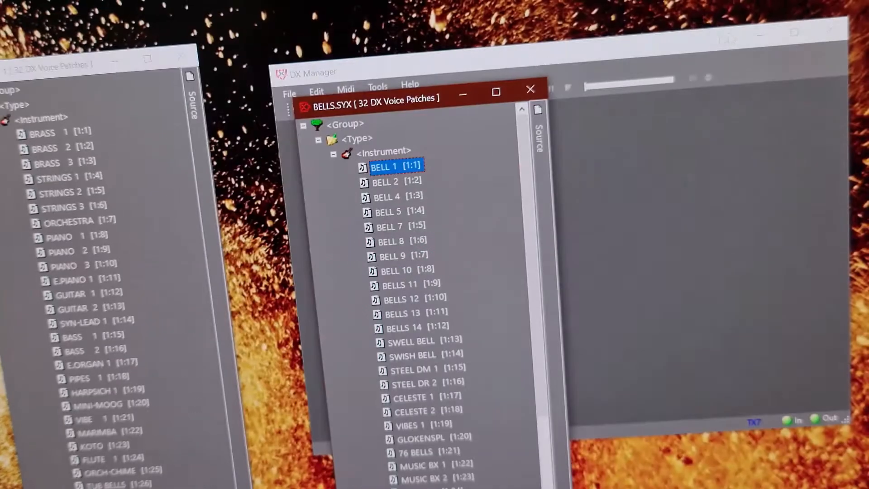
left_click(531, 89)
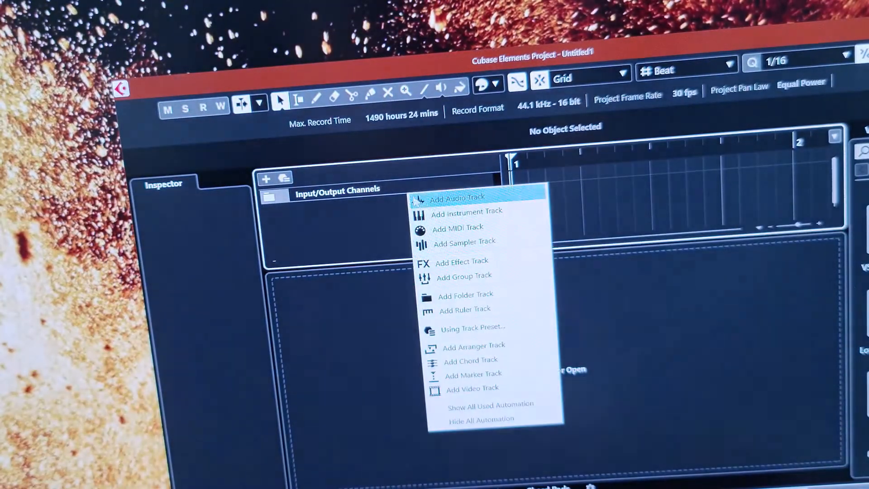
- Add a new MIDI track named test to the Cubase project
left_click(458, 227)
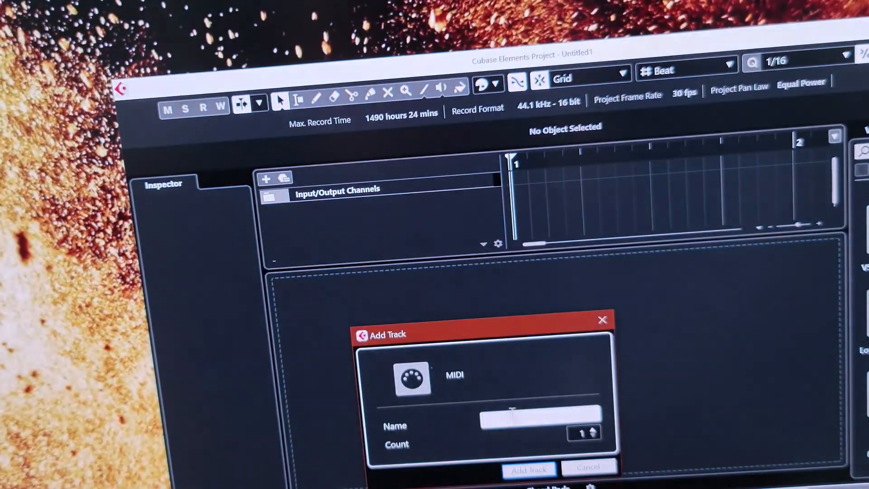
type("Le")
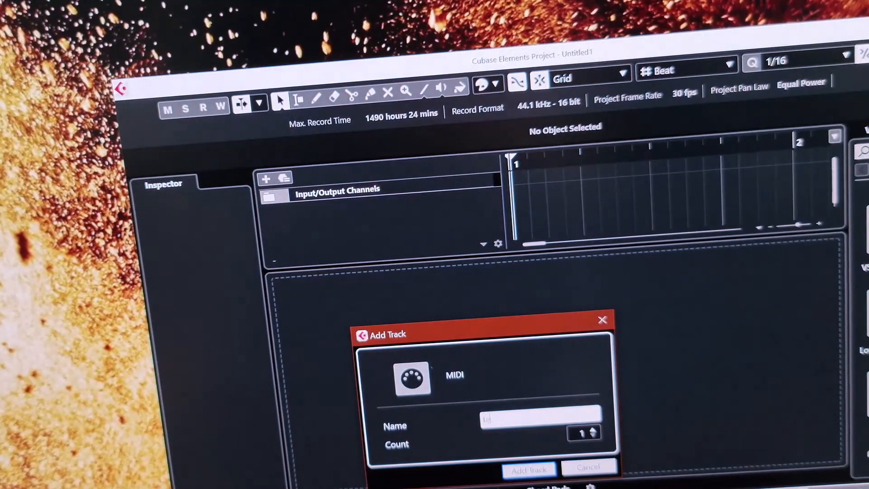
left_click(528, 469)
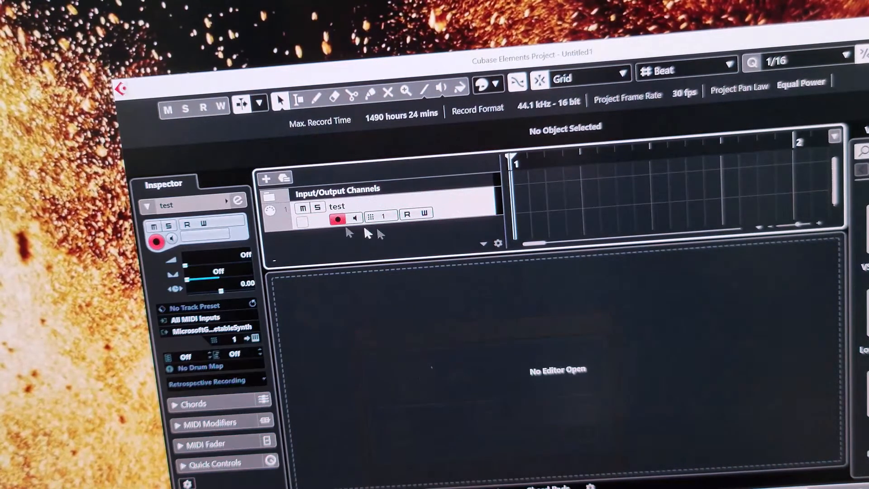
- Route the test track's MIDI output to USB MIDI Interface
left_click(191, 317)
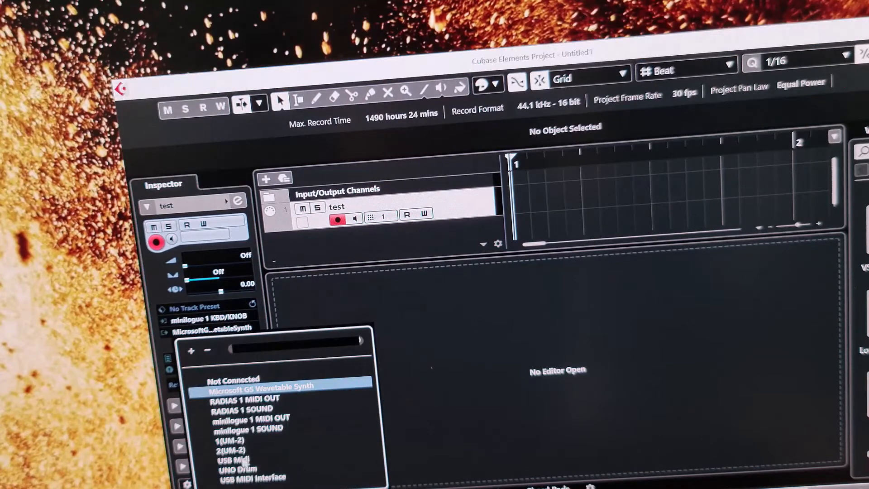
left_click(252, 477)
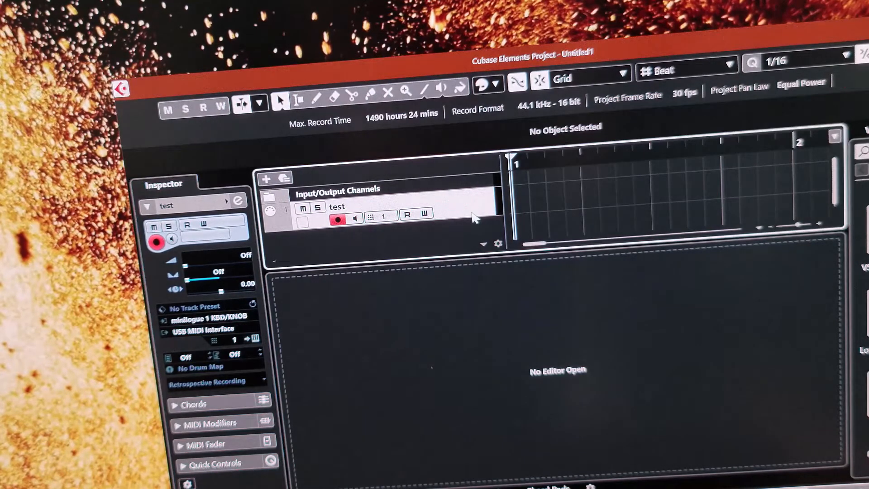